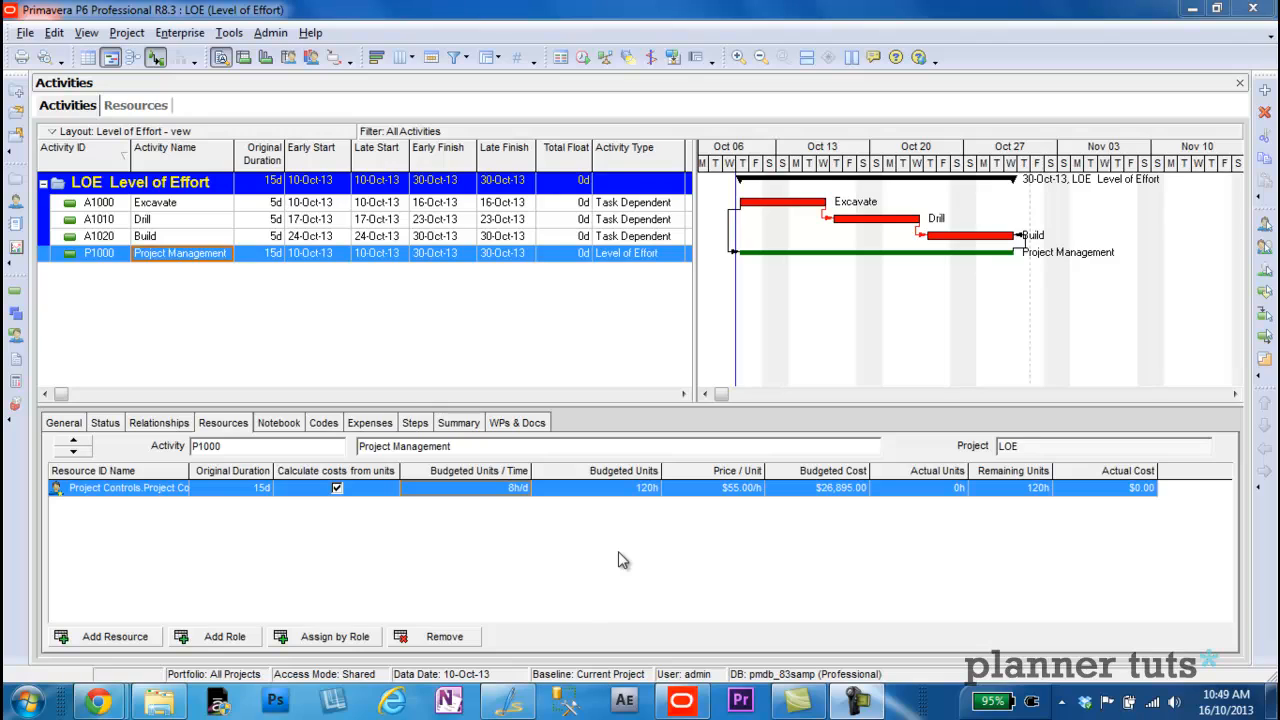
mouse_move(792, 322)
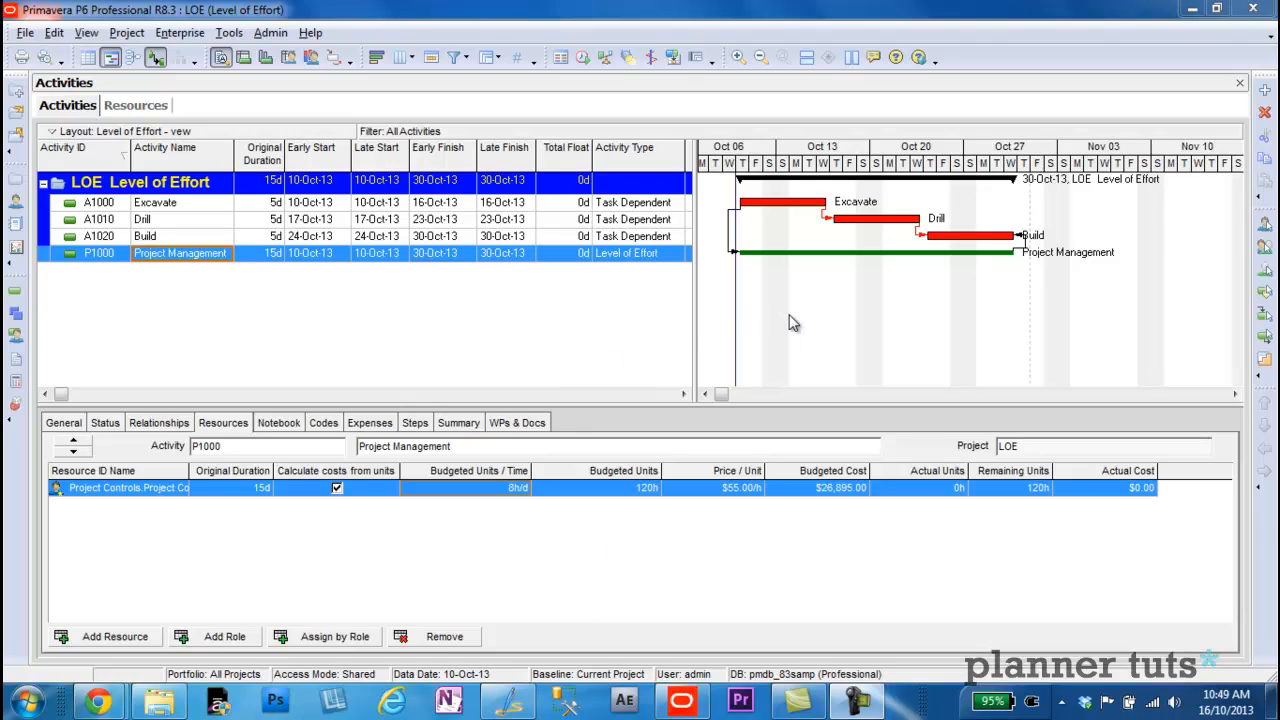
mouse_move(776, 220)
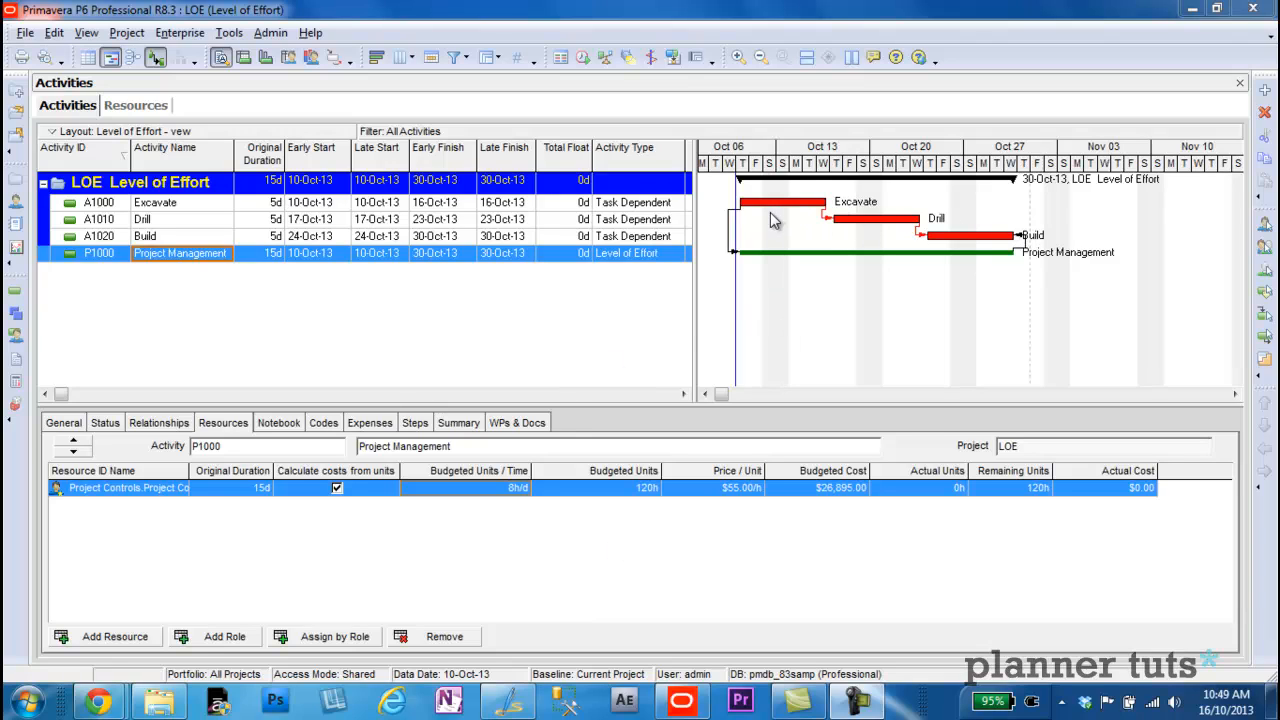
mouse_move(758, 264)
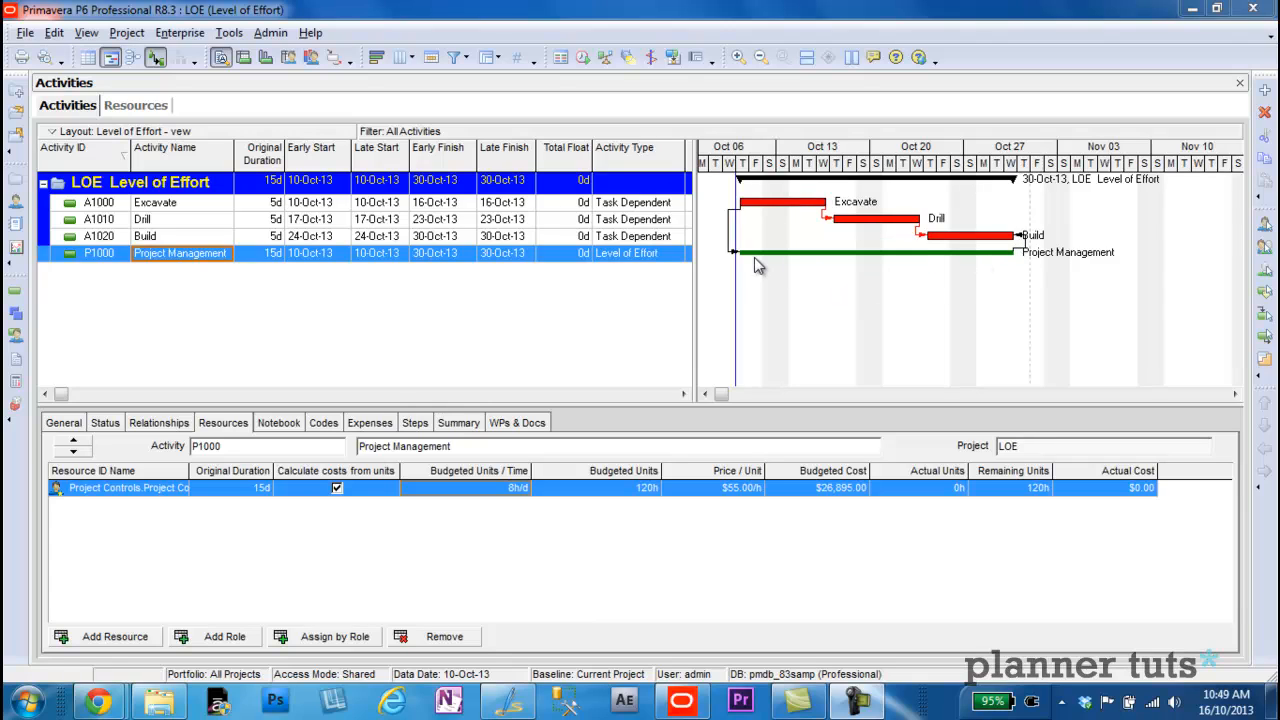
mouse_move(892, 240)
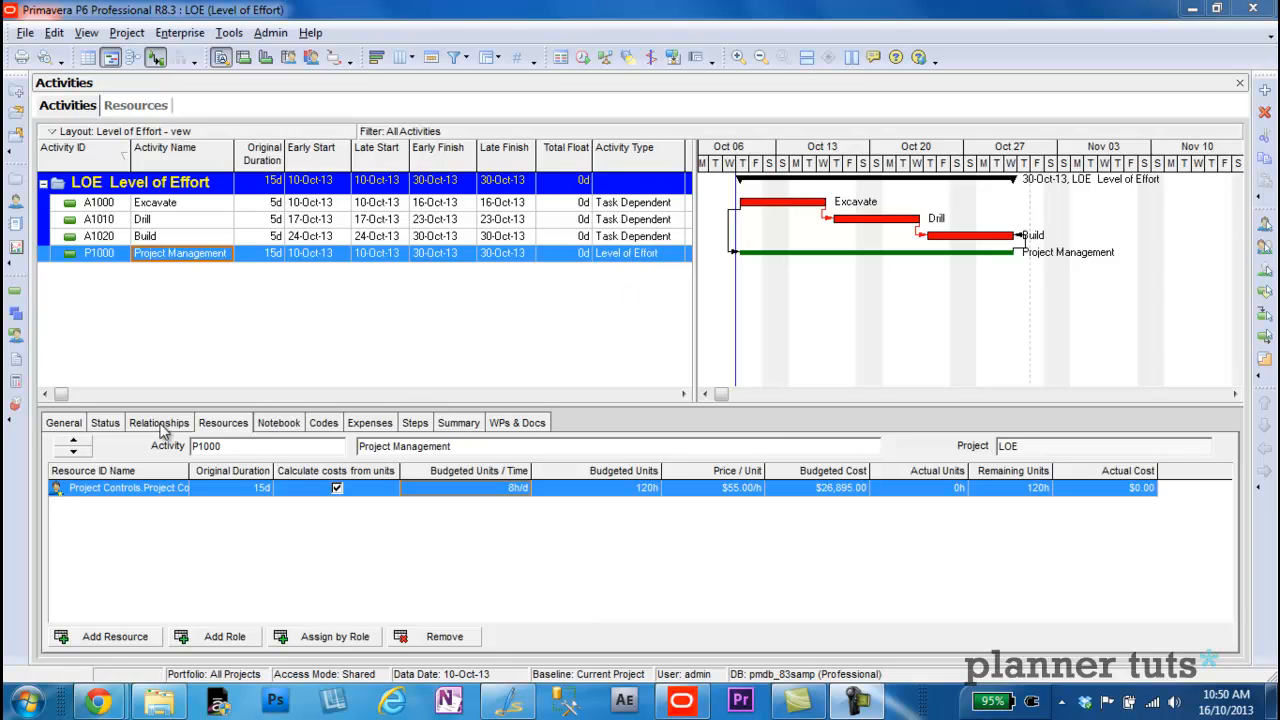
Show Project Management's relationships: Excavate start-to-start and Build finish-to-finish
left_click(158, 422)
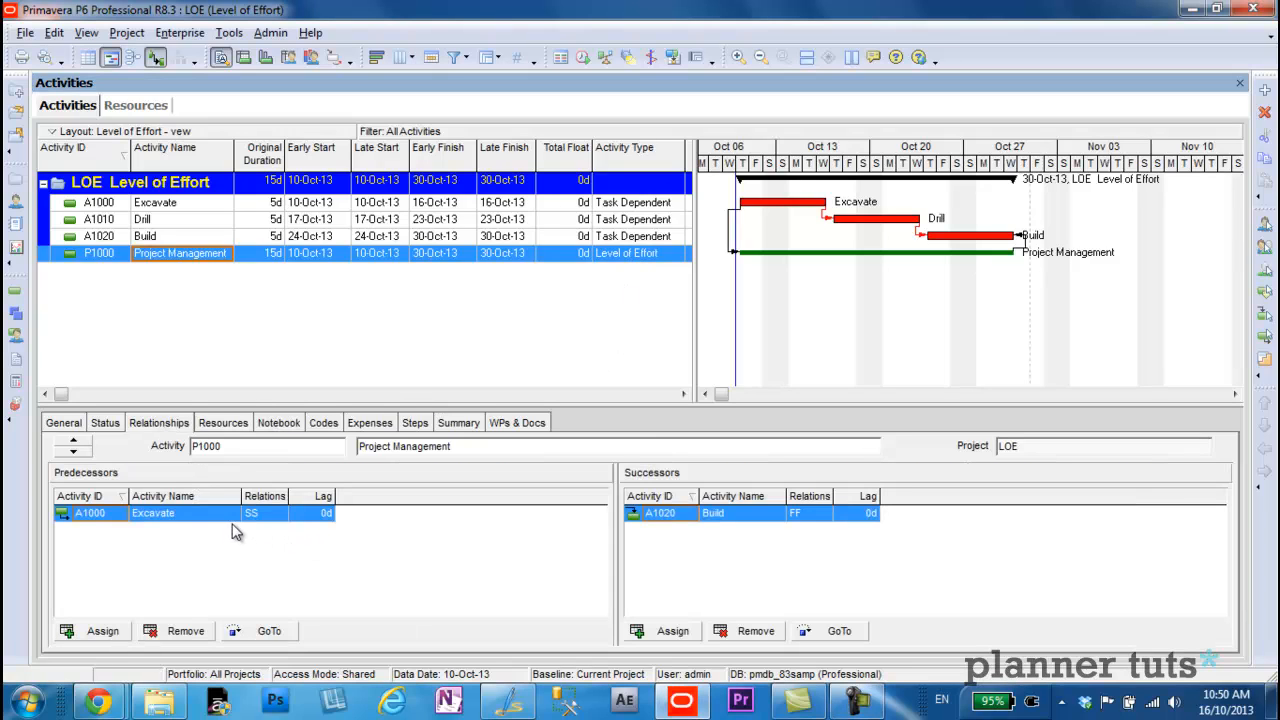
mouse_move(260, 522)
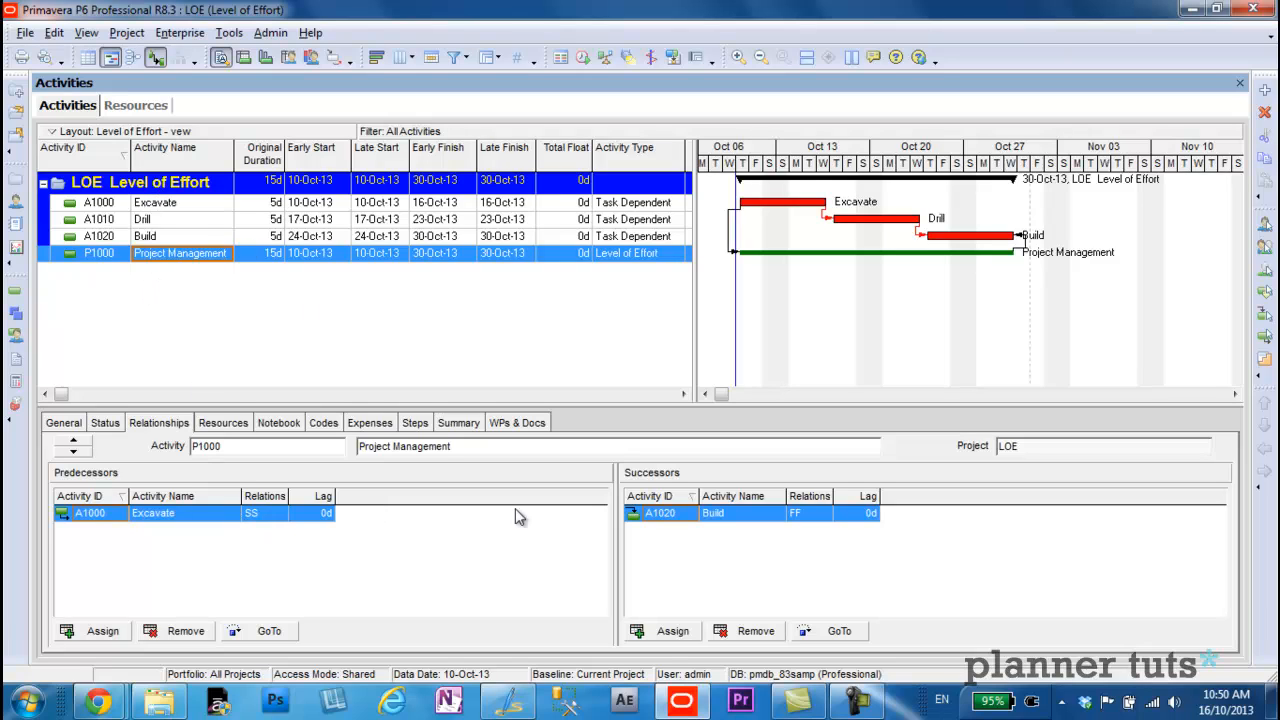
mouse_move(824, 520)
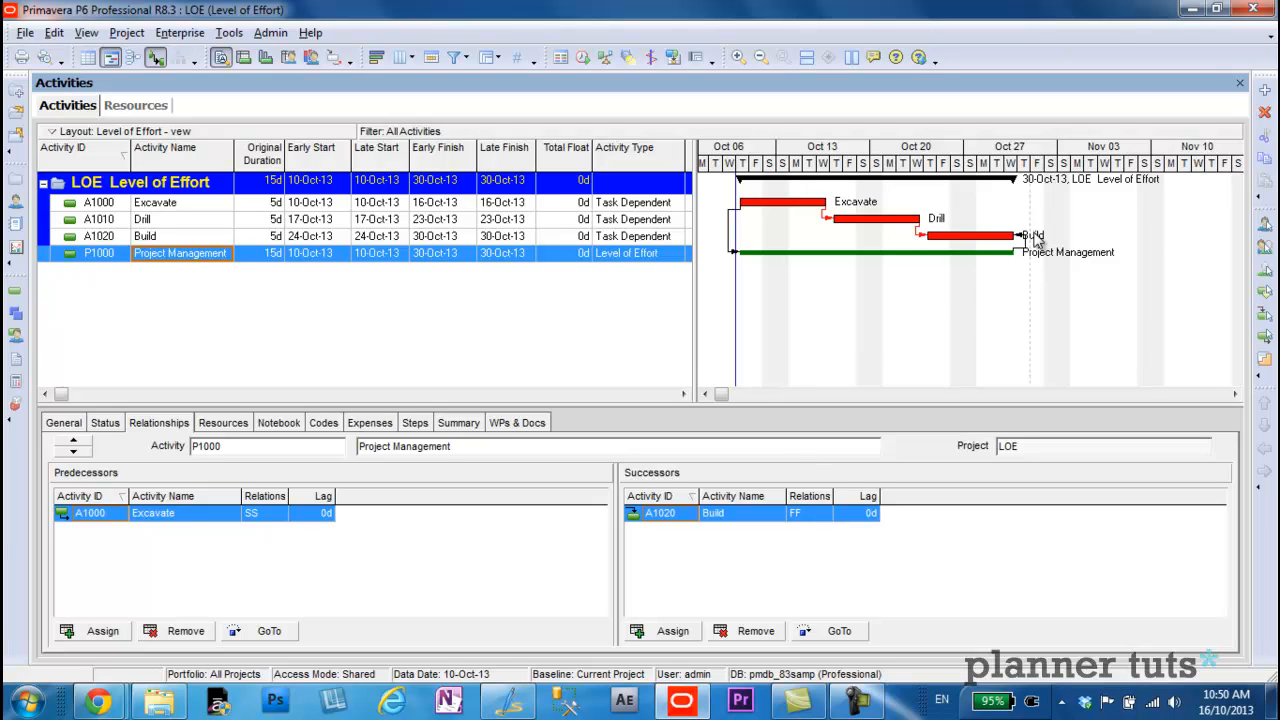
mouse_move(868, 312)
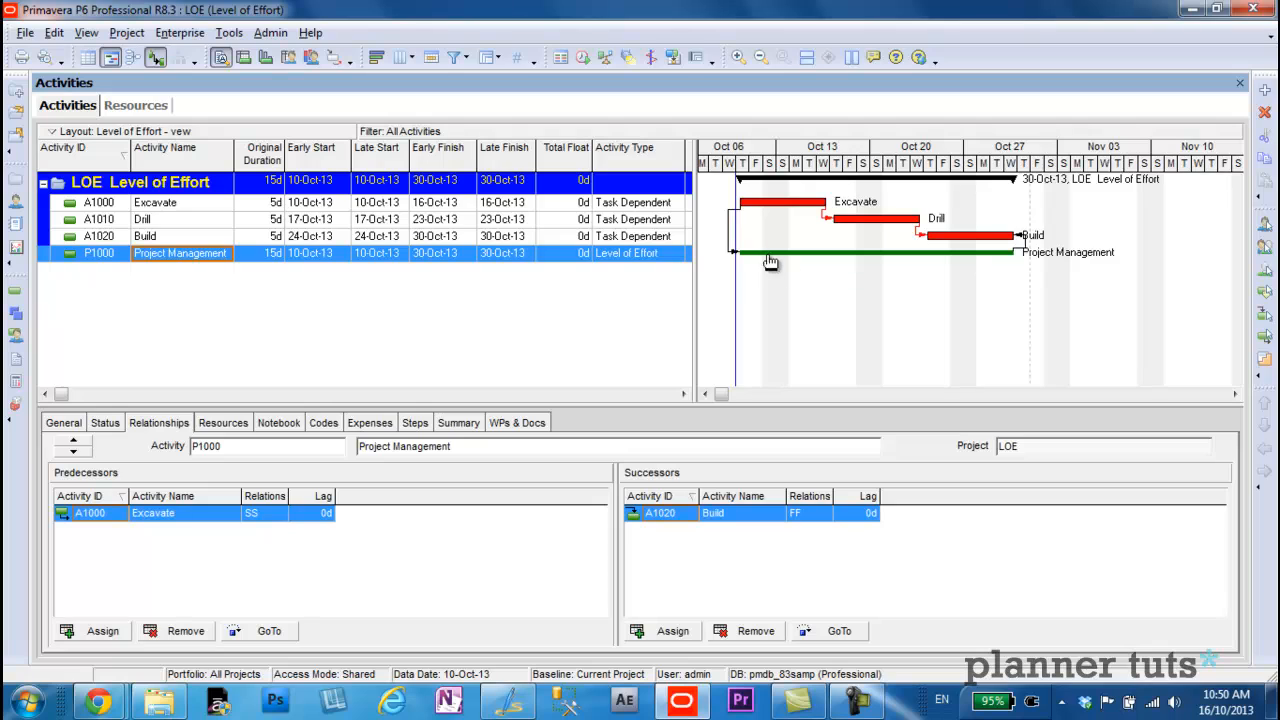
mouse_move(896, 318)
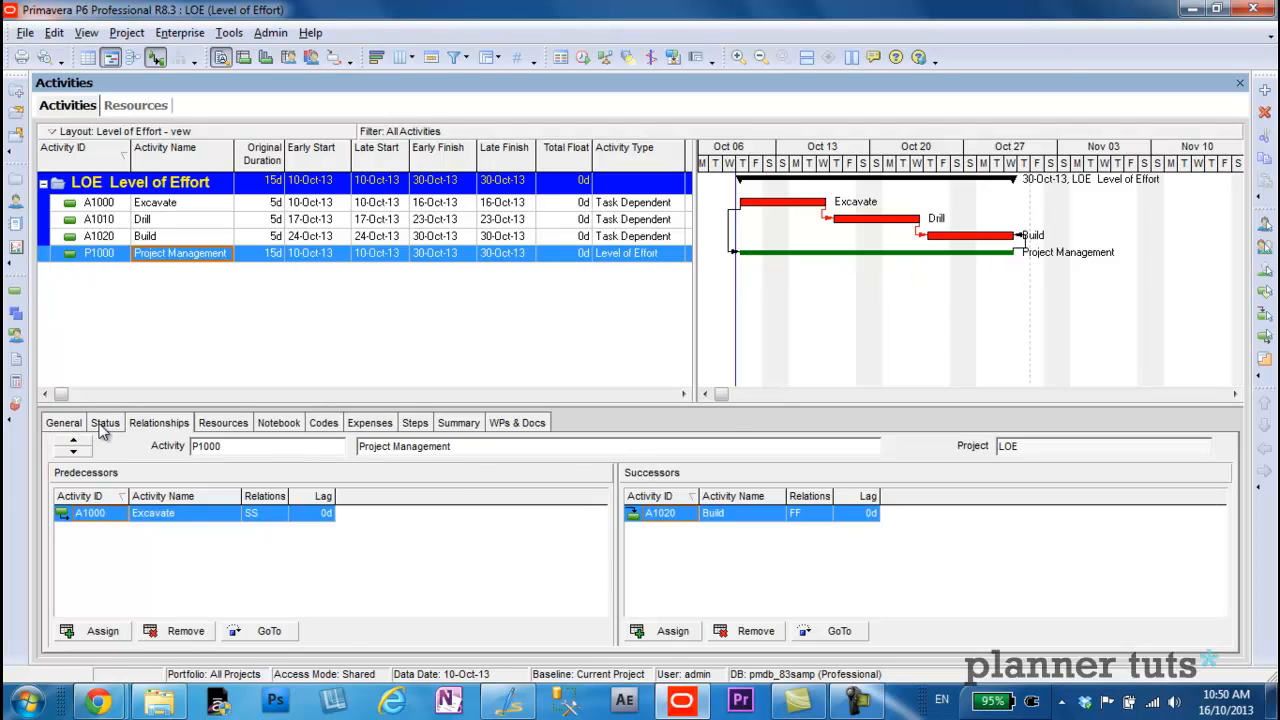
Review P1000's general settings, then show Excavate A1000's general details with Physical percent complete
left_click(104, 422)
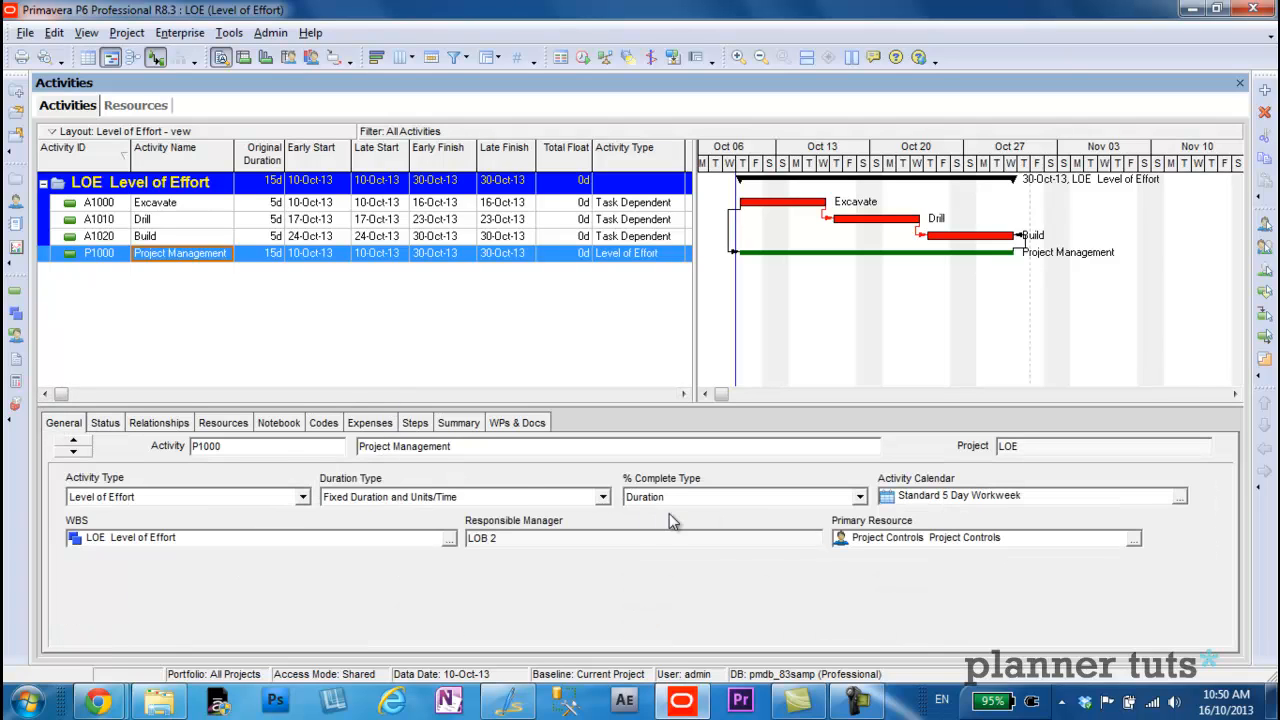
mouse_move(676, 512)
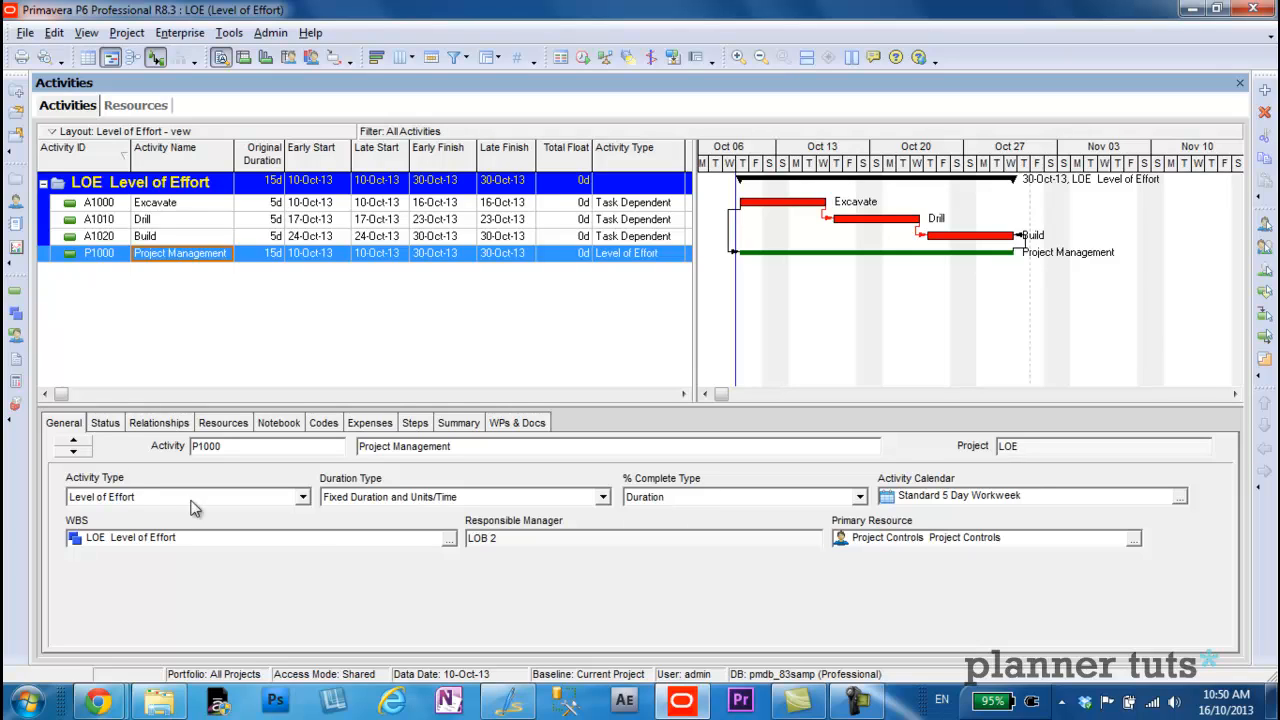
mouse_move(676, 504)
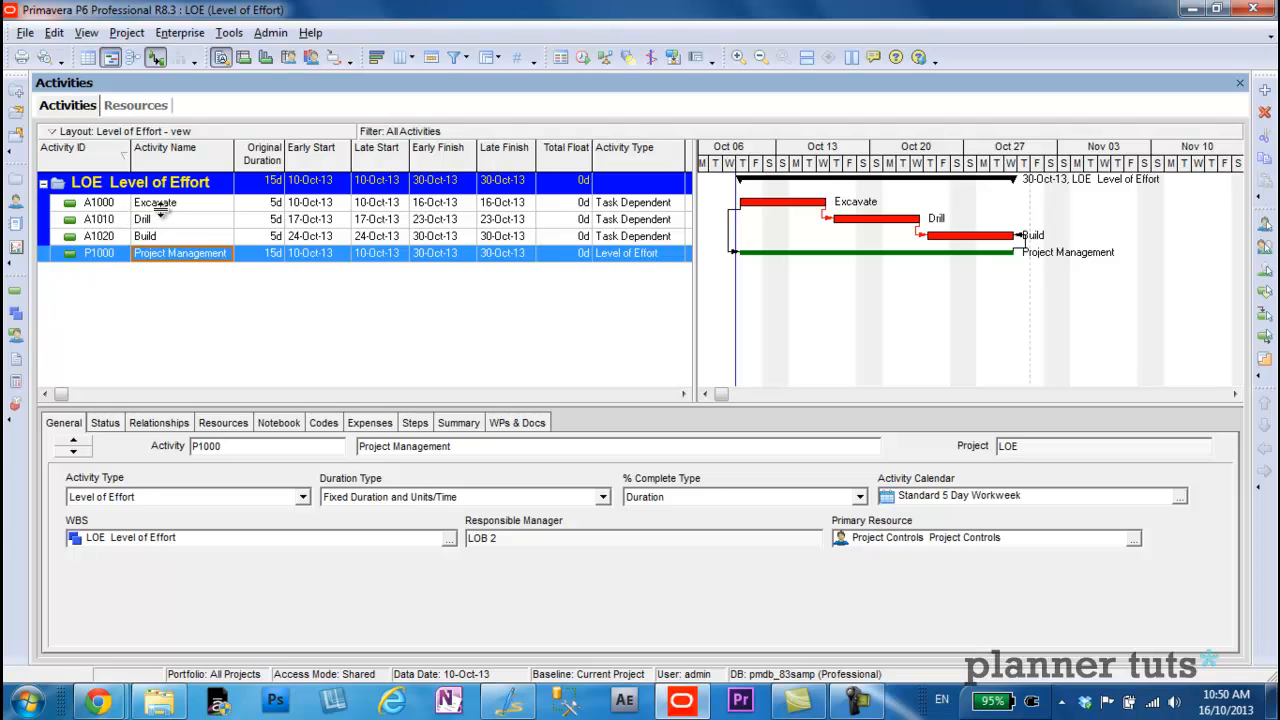
left_click(156, 202)
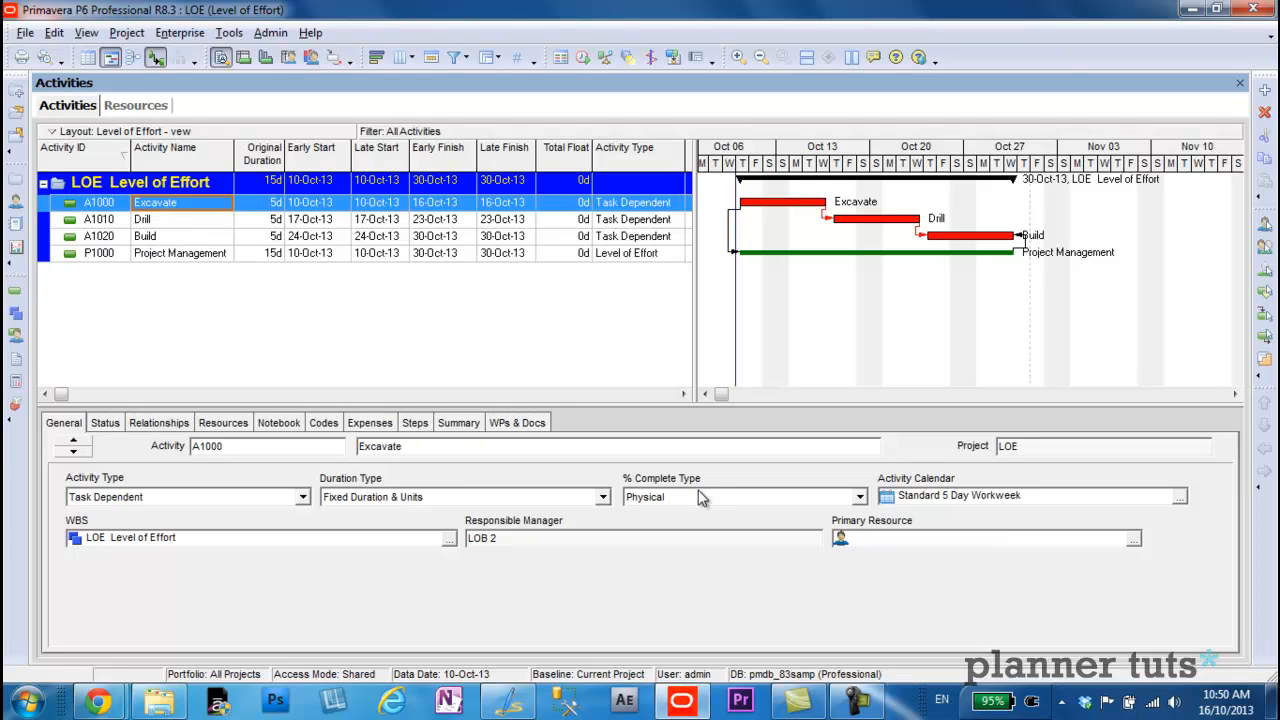
mouse_move(678, 510)
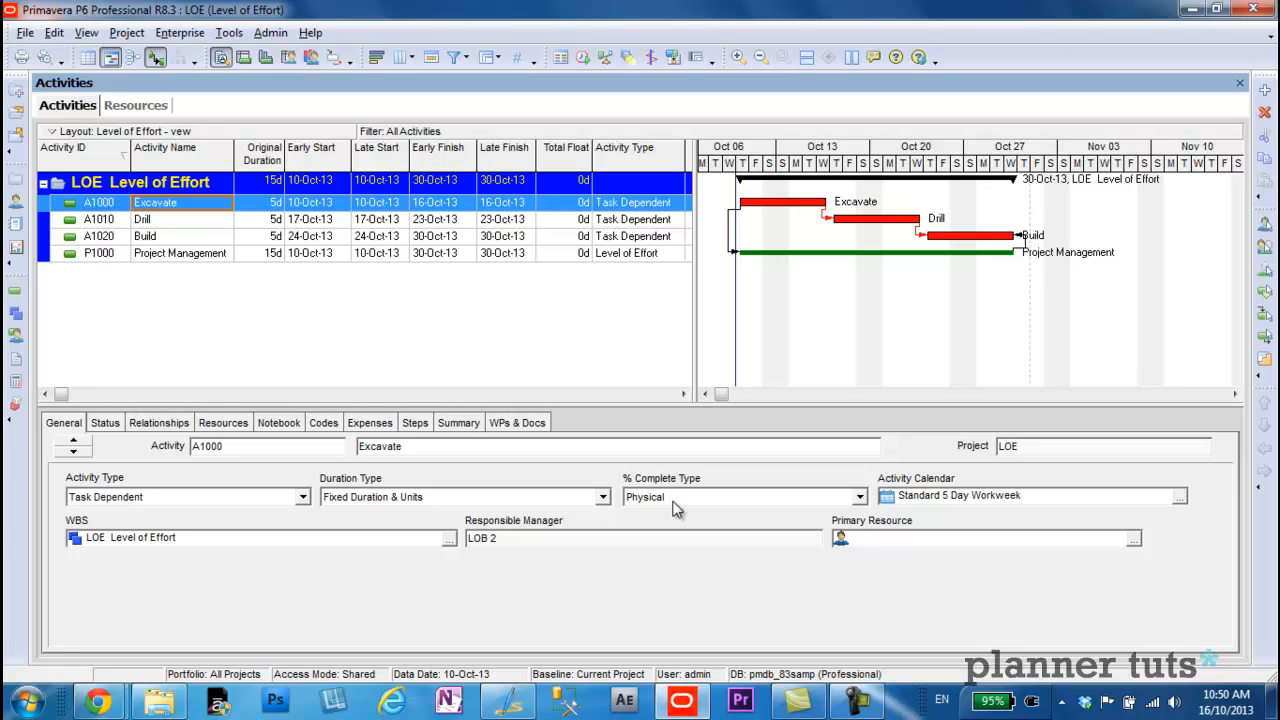
mouse_move(638, 508)
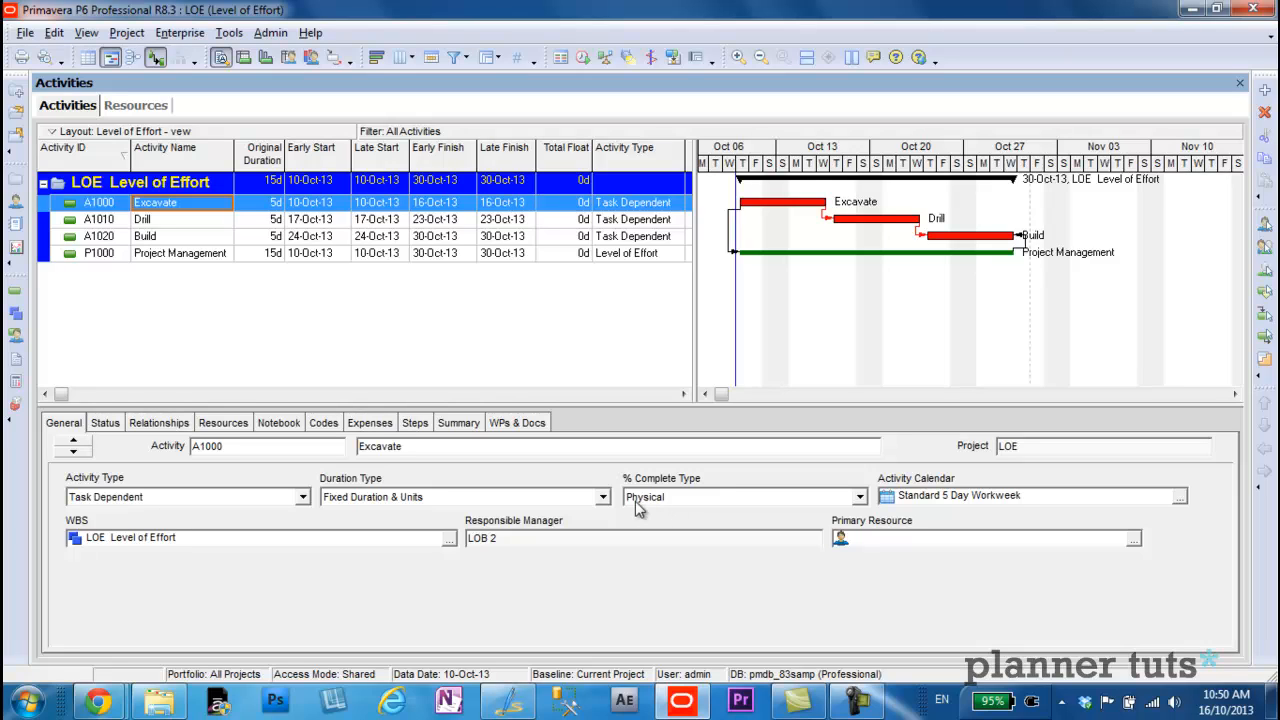
mouse_move(360, 336)
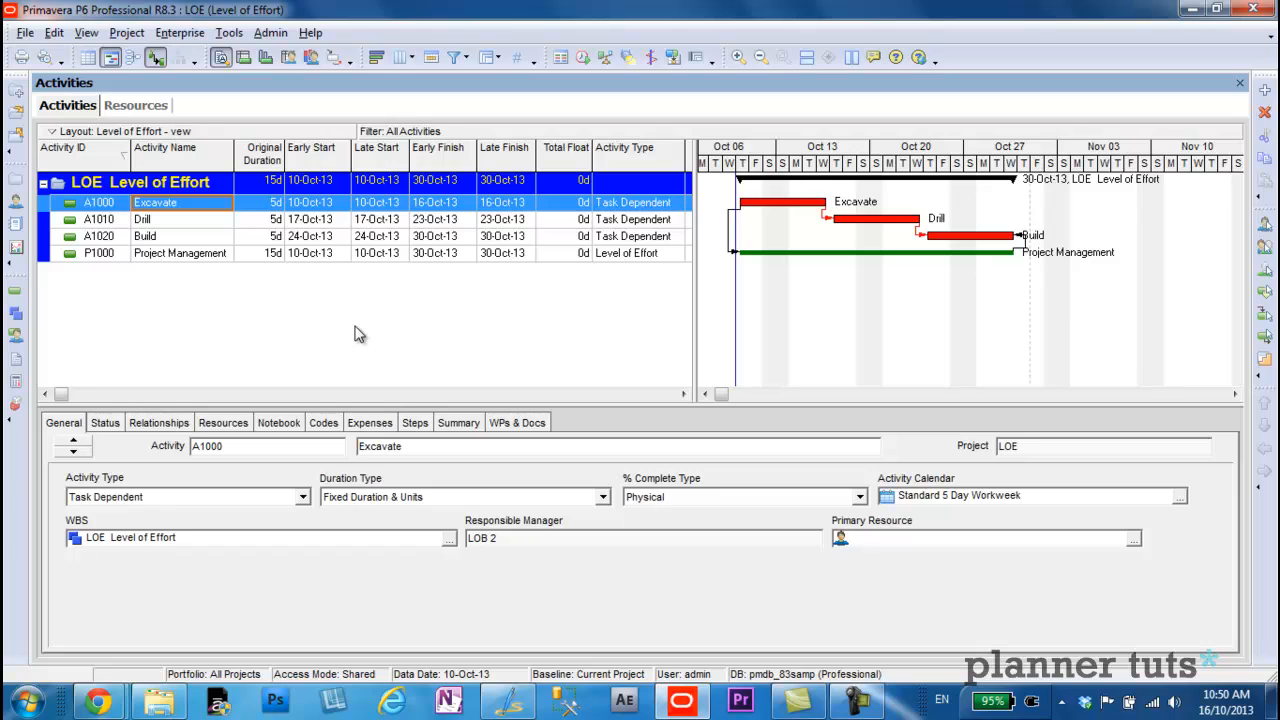
mouse_move(512, 330)
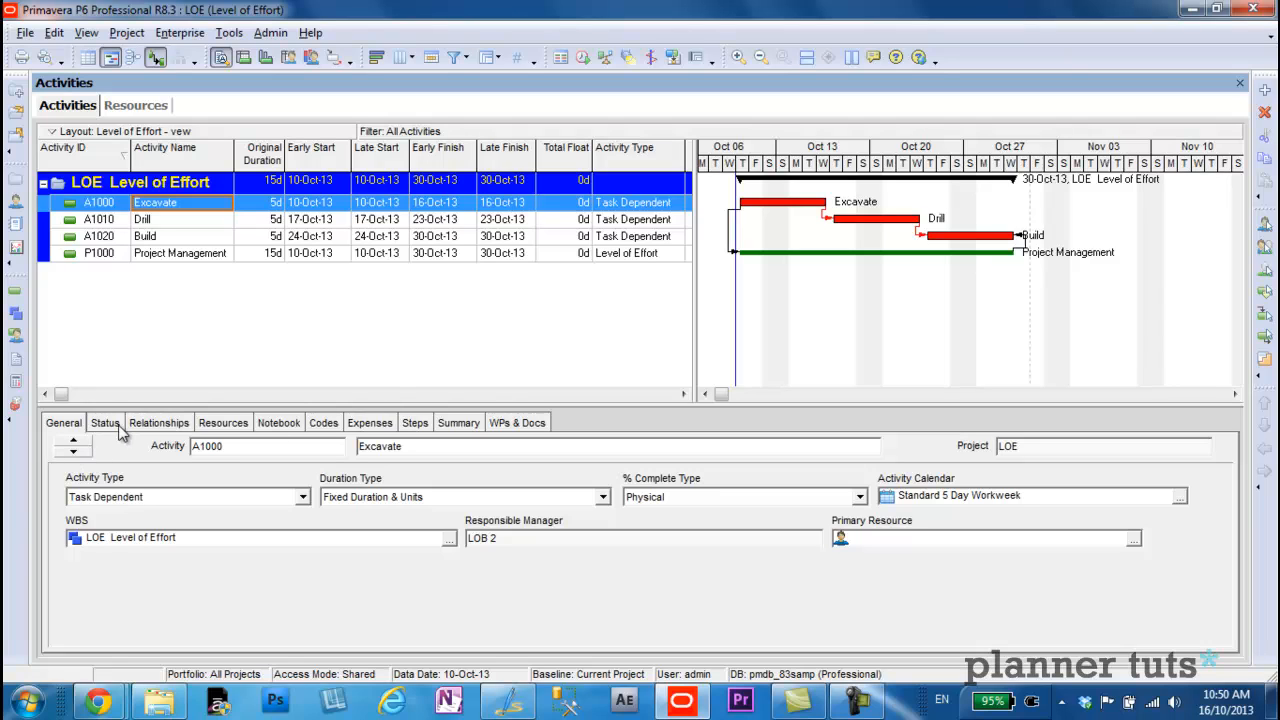
On Excavate's status, mark it Started with 20% physical complete and 4 days remaining
left_click(104, 422)
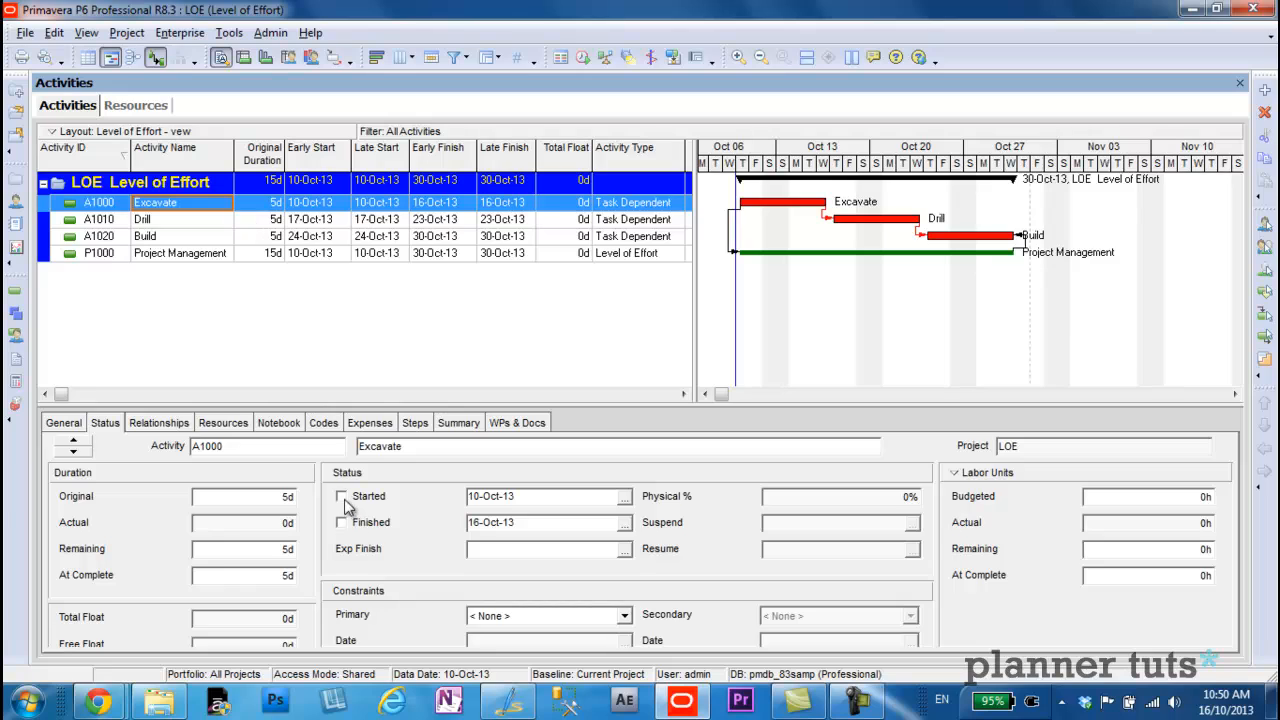
left_click(342, 496)
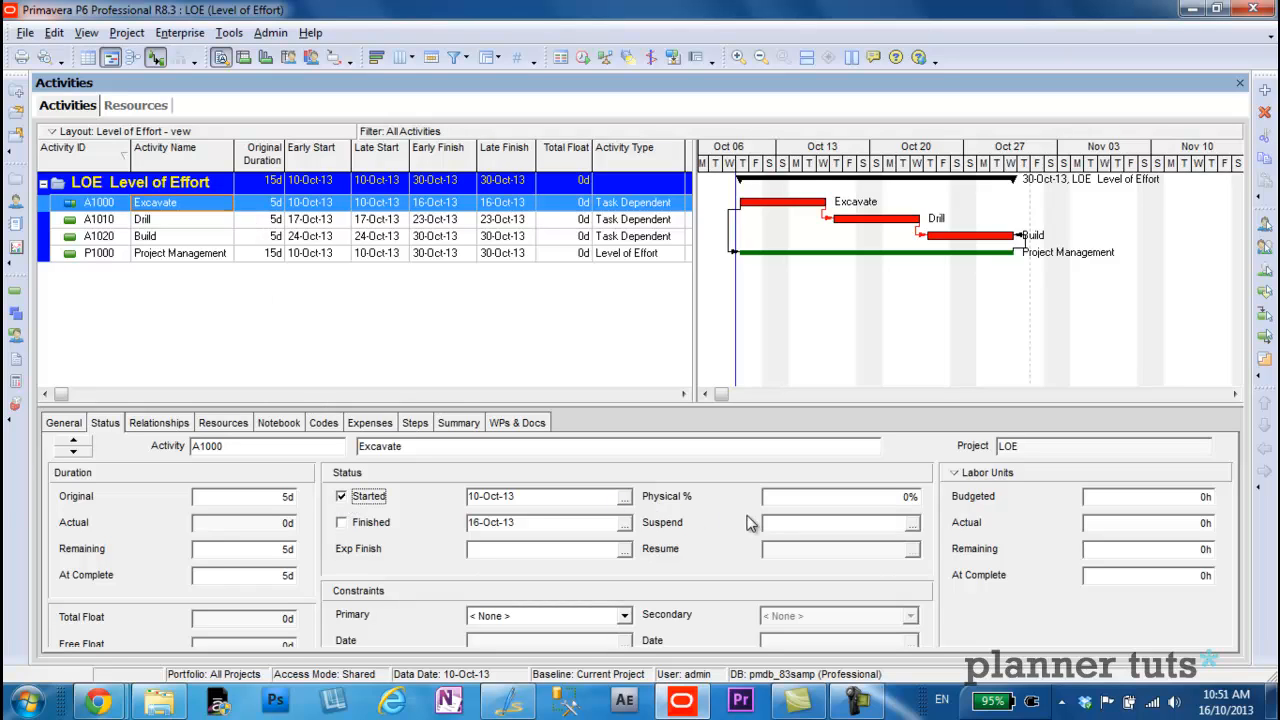
left_click(840, 496)
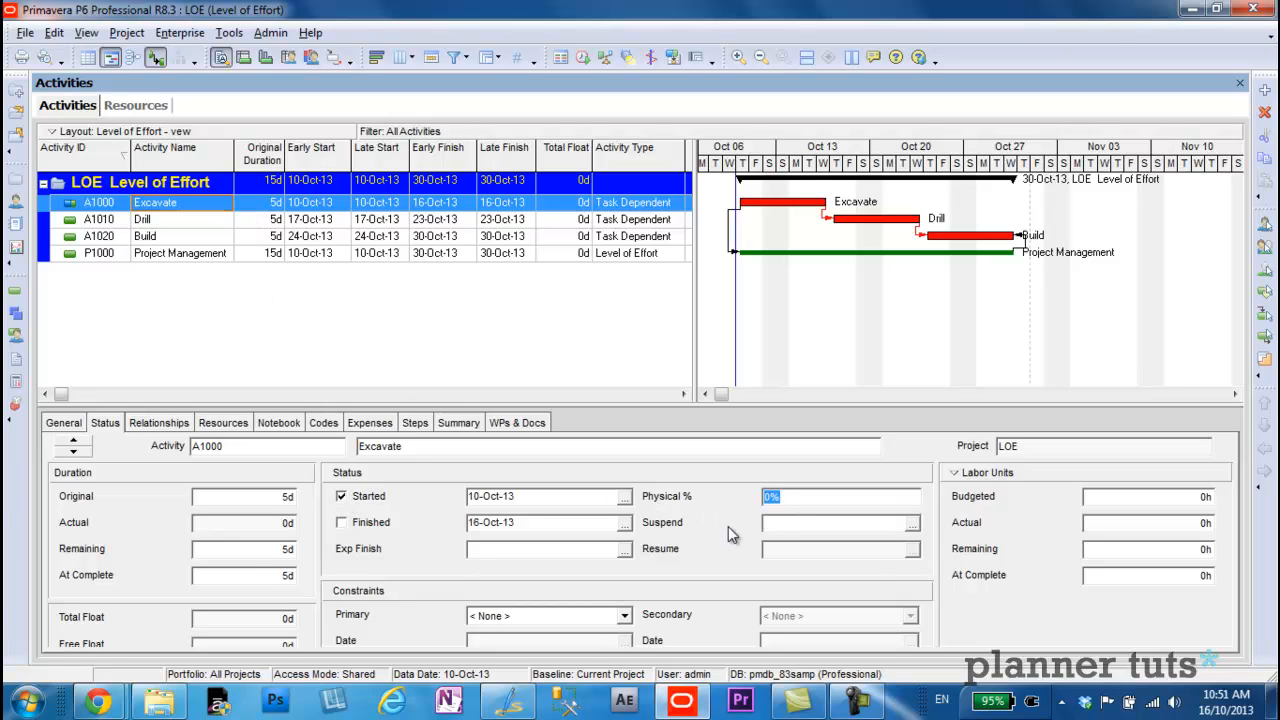
type("20")
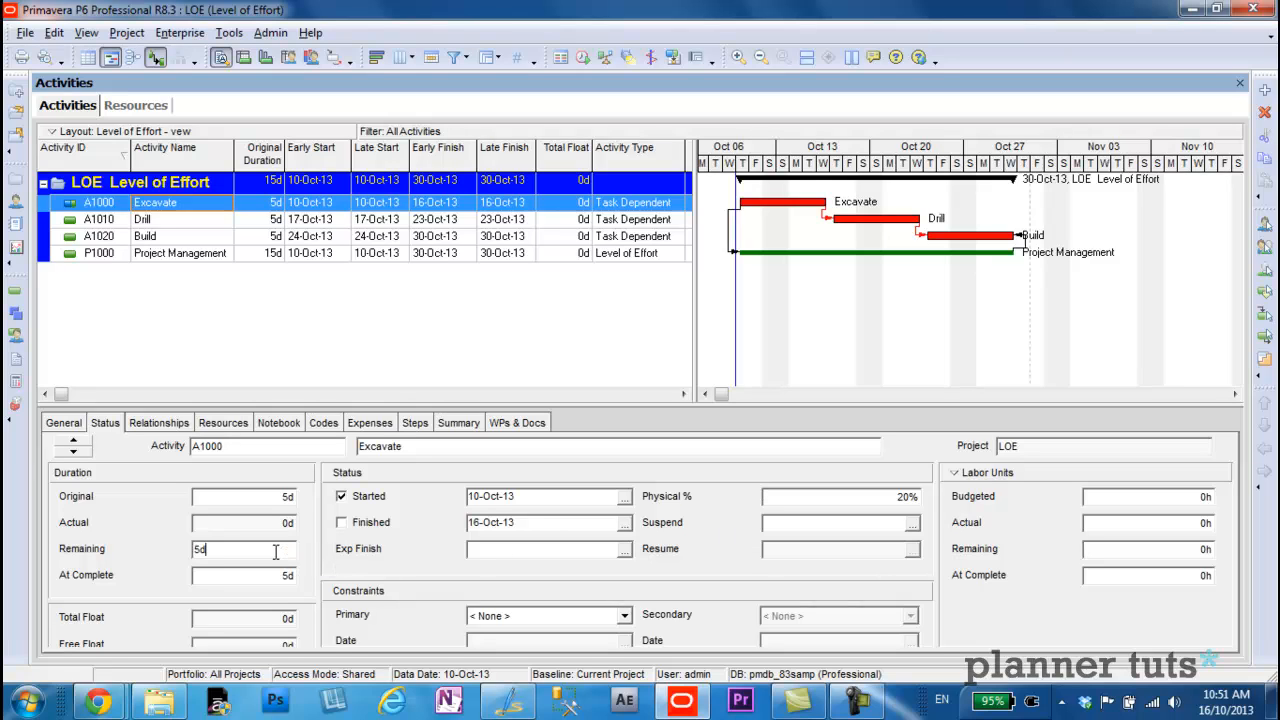
type("4")
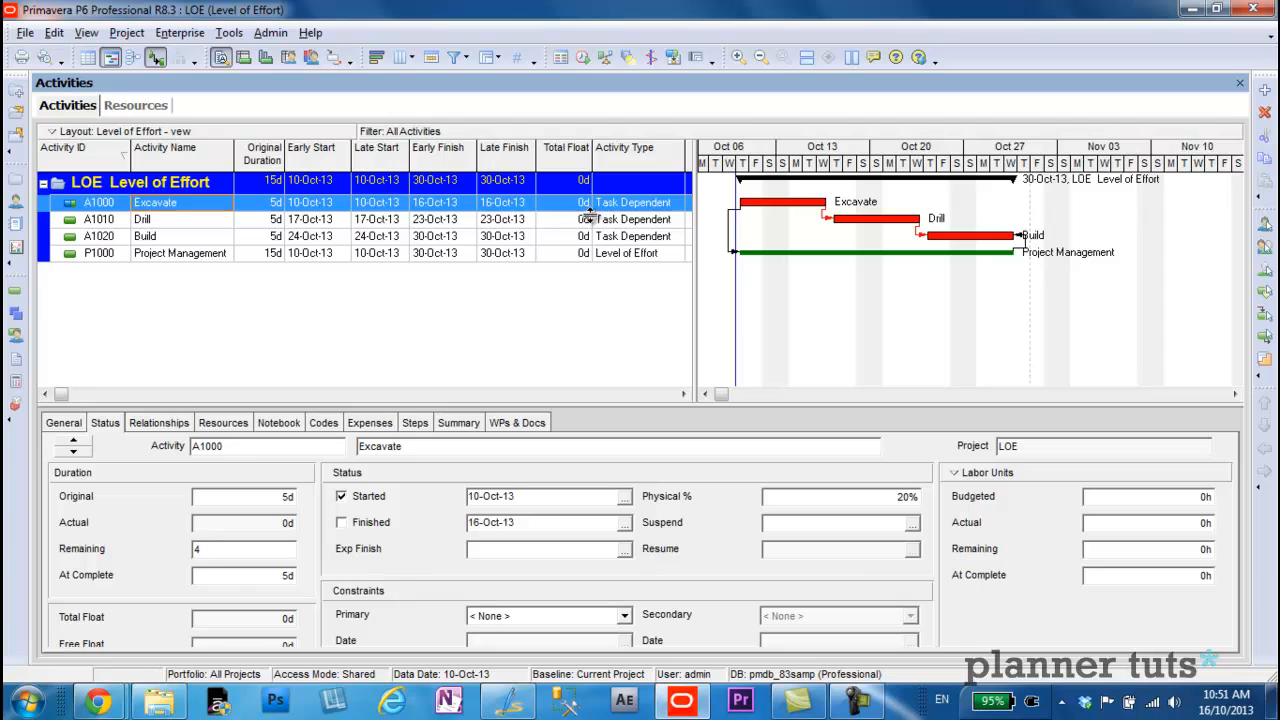
Schedule the project (F9) with the current data date moved to 11-Oct-13
left_click(584, 56)
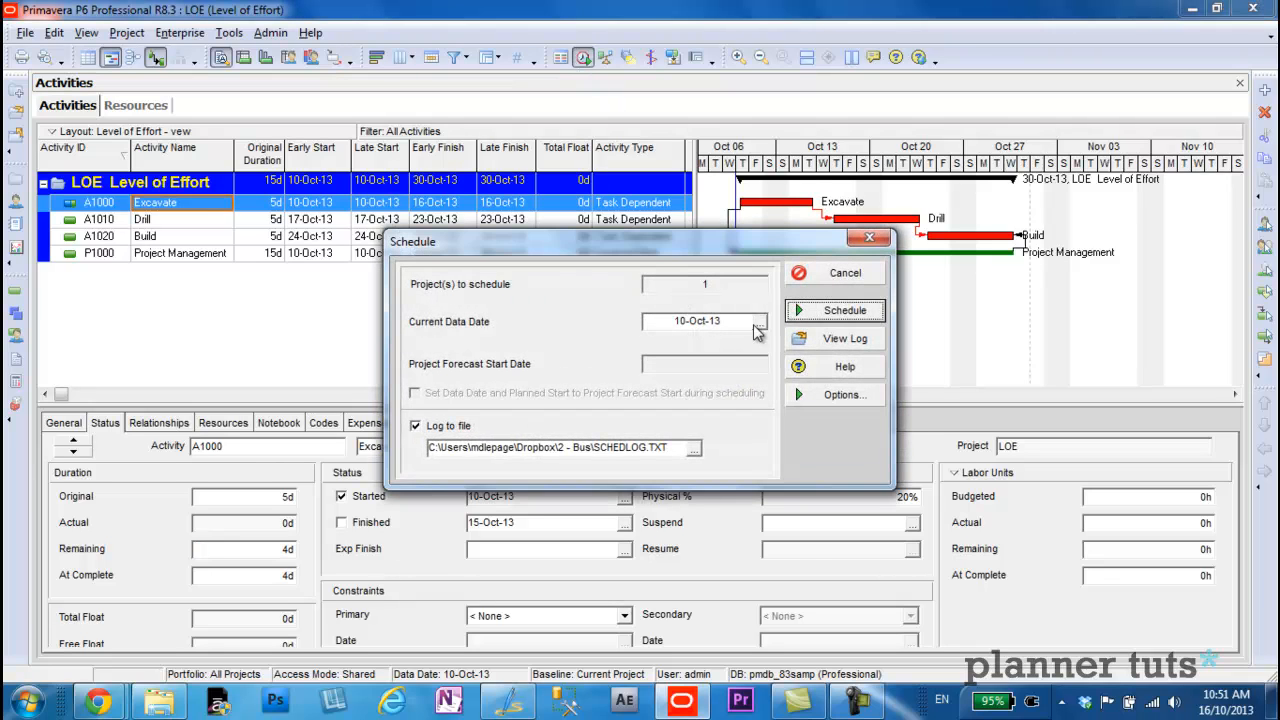
left_click(766, 320)
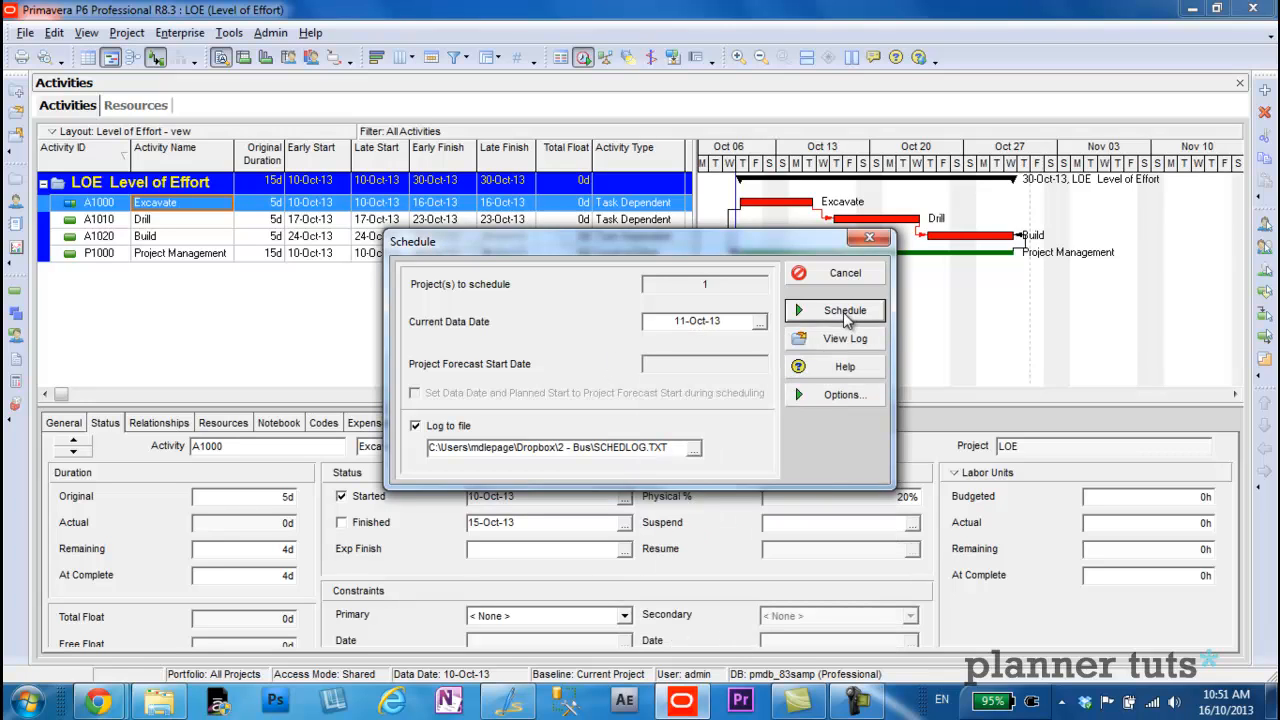
left_click(844, 310)
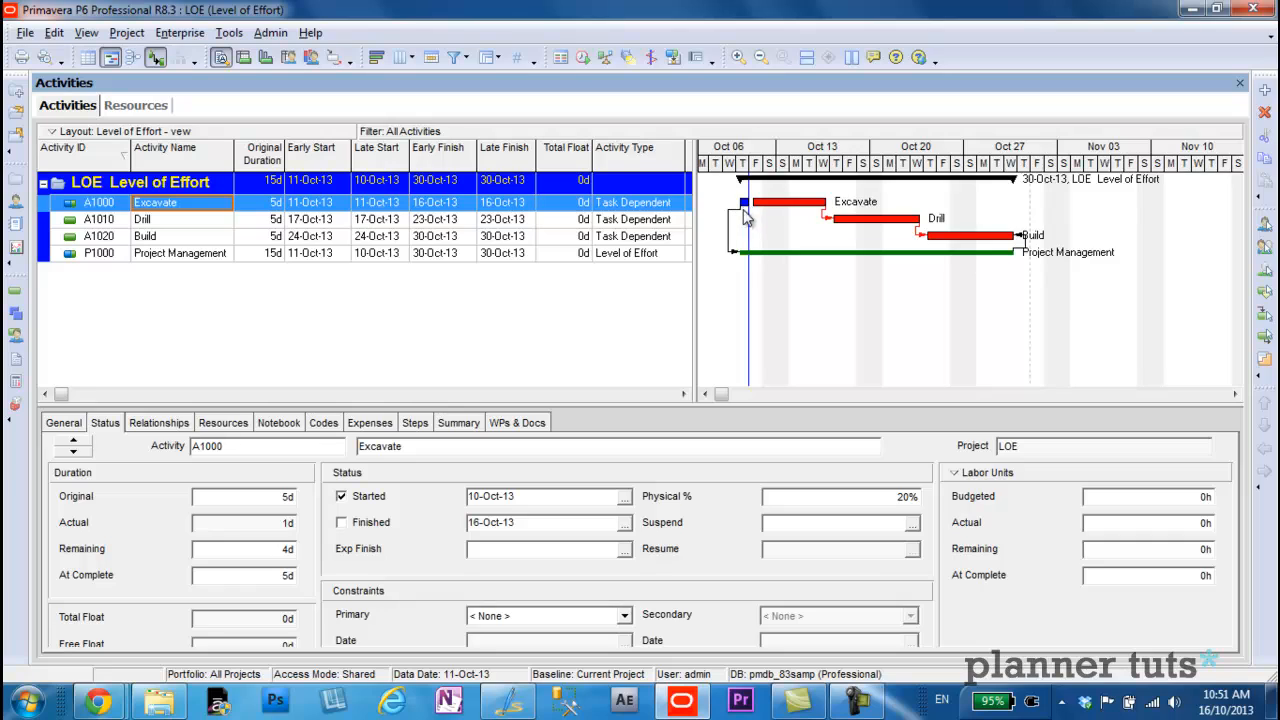
mouse_move(744, 212)
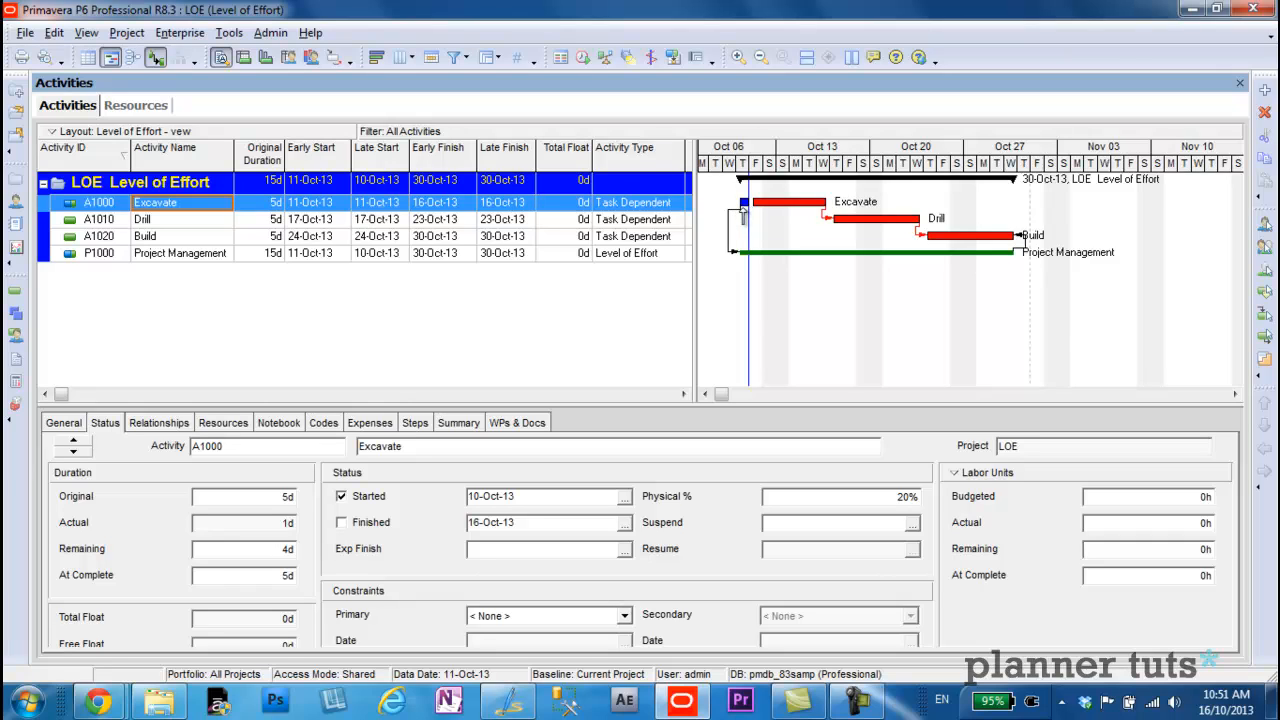
mouse_move(190, 264)
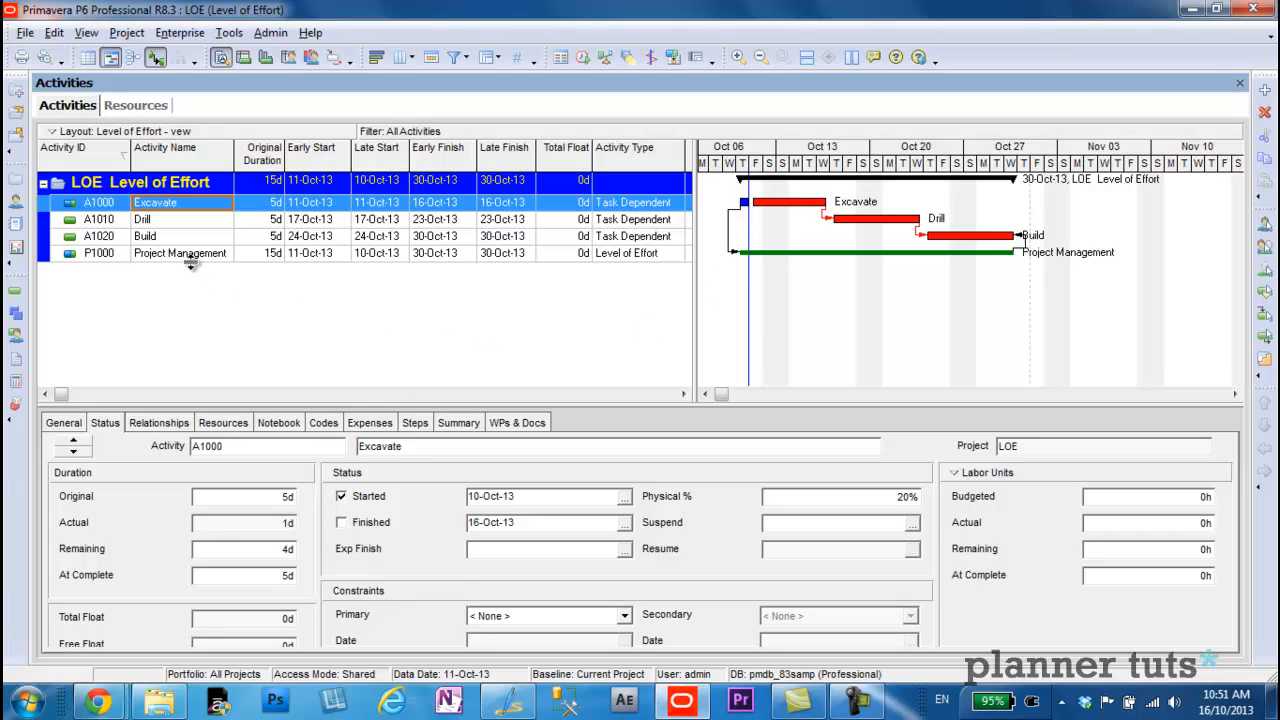
Show Project Management's status: 6.67% complete, 1 day actual, 14 remaining, 8h actual labor
left_click(180, 252)
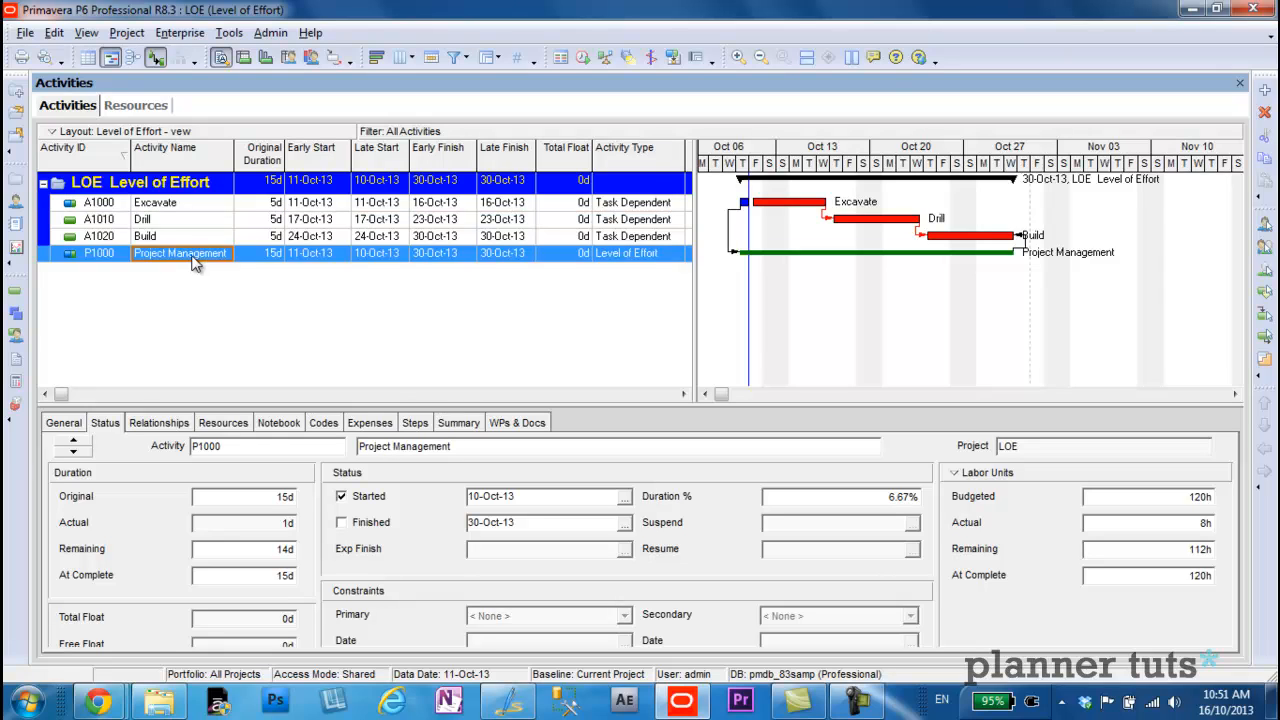
mouse_move(444, 504)
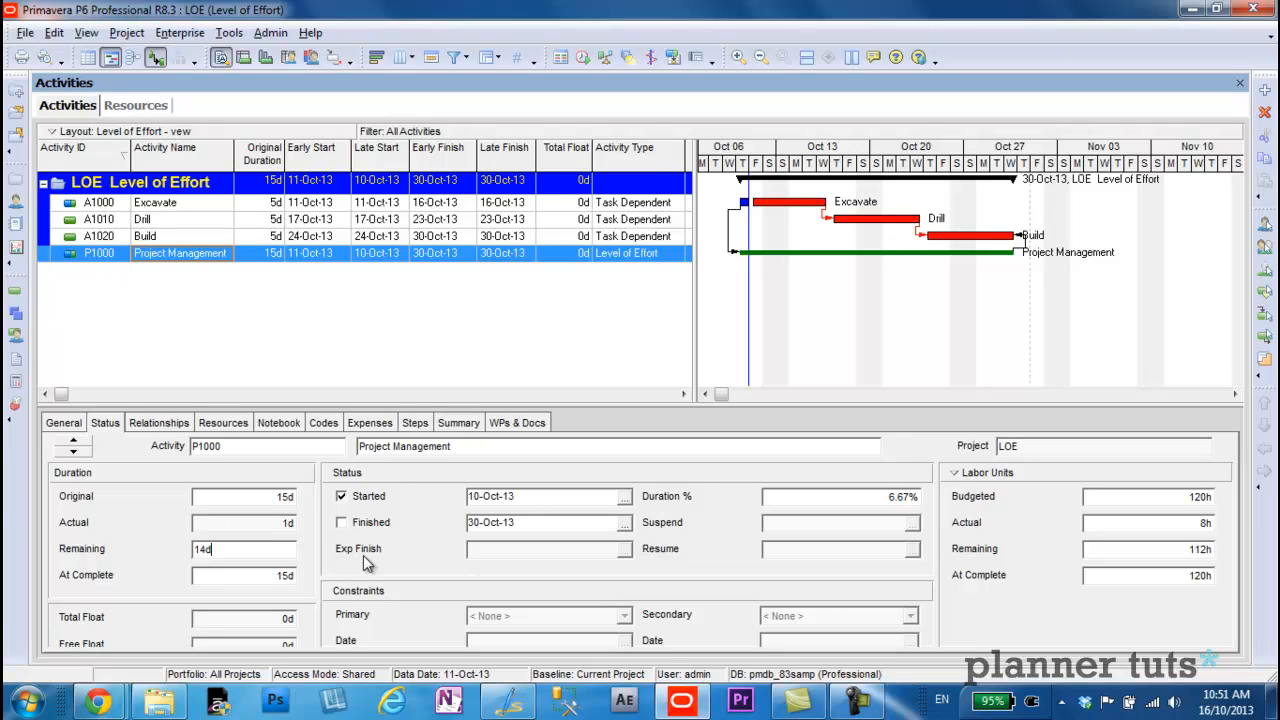
mouse_move(148, 216)
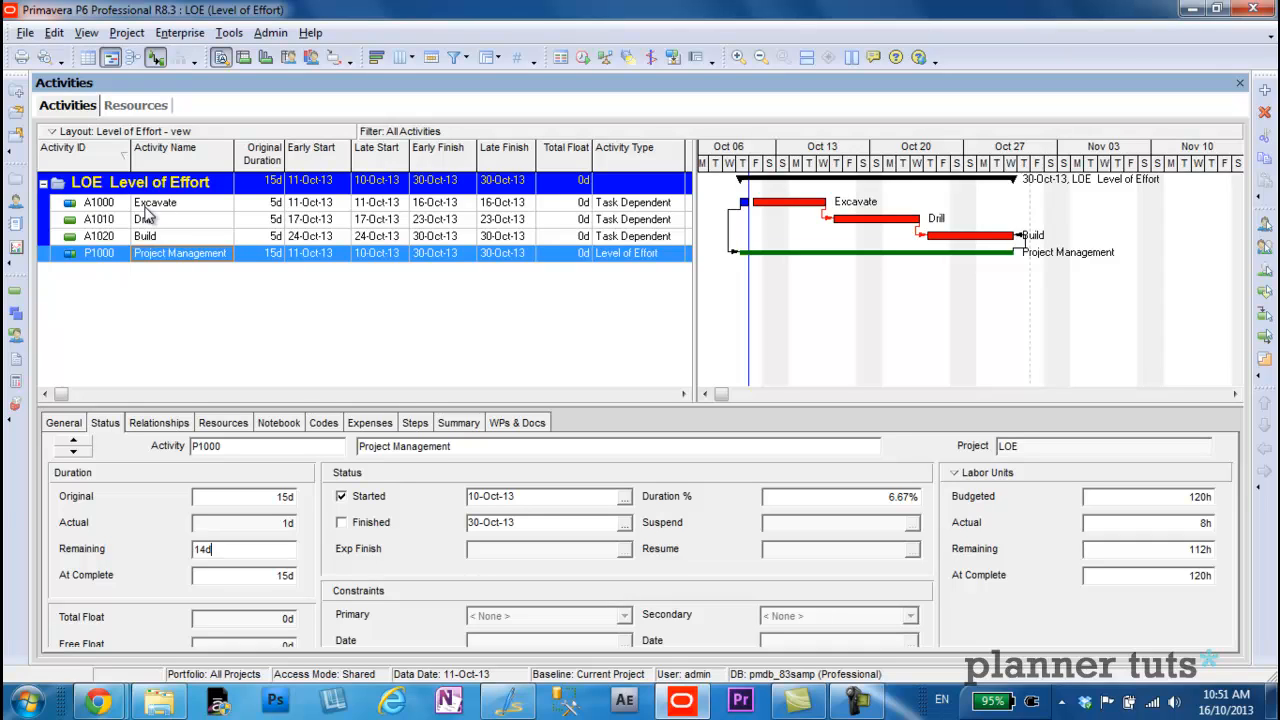
mouse_move(190, 268)
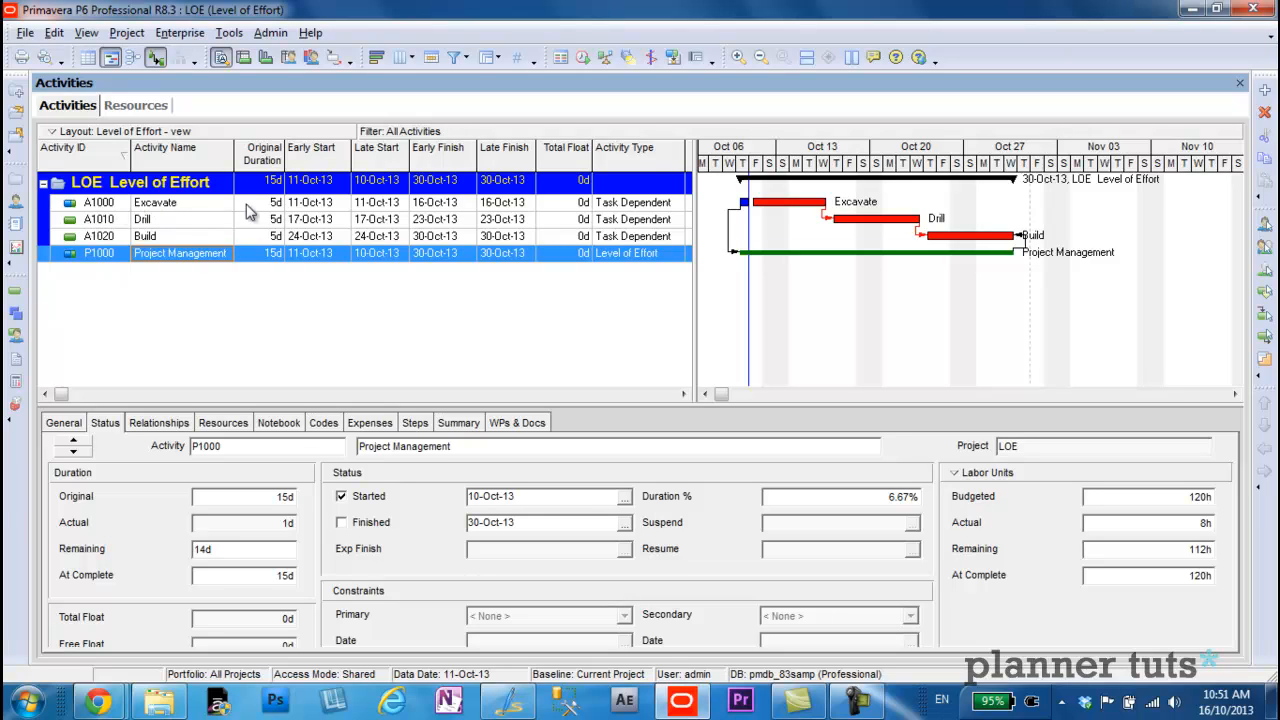
mouse_move(452, 392)
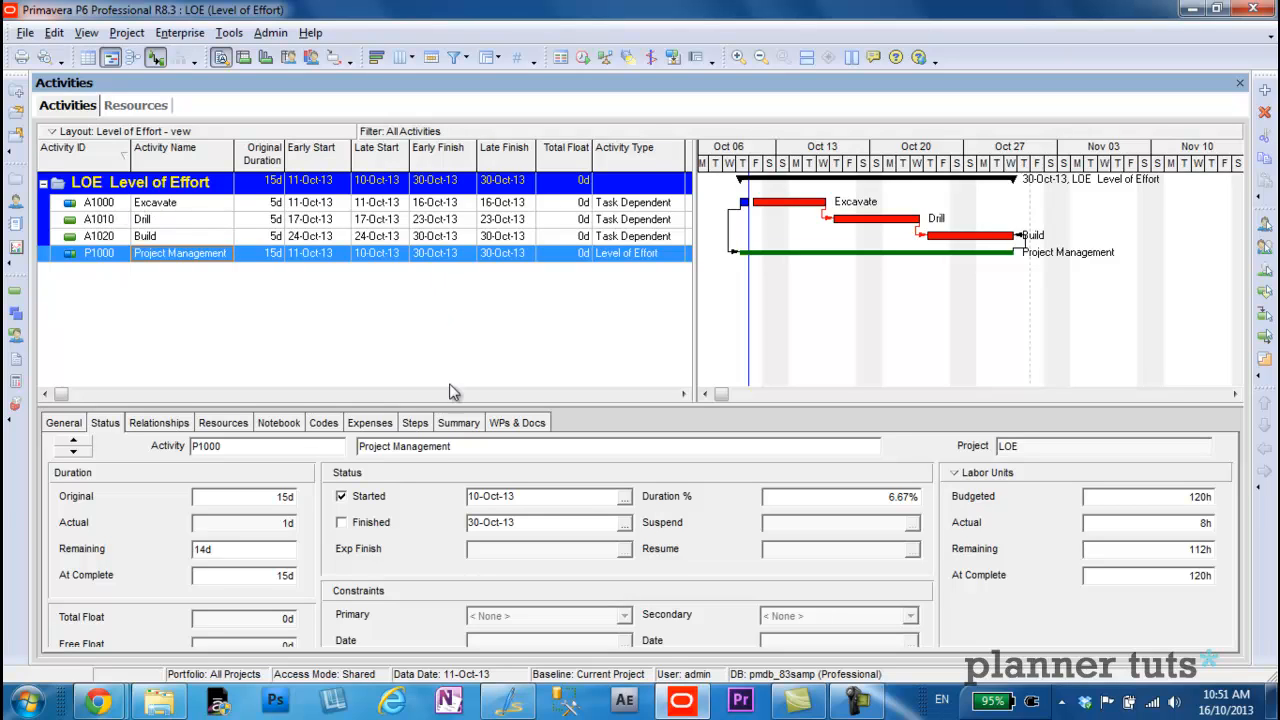
mouse_move(756, 496)
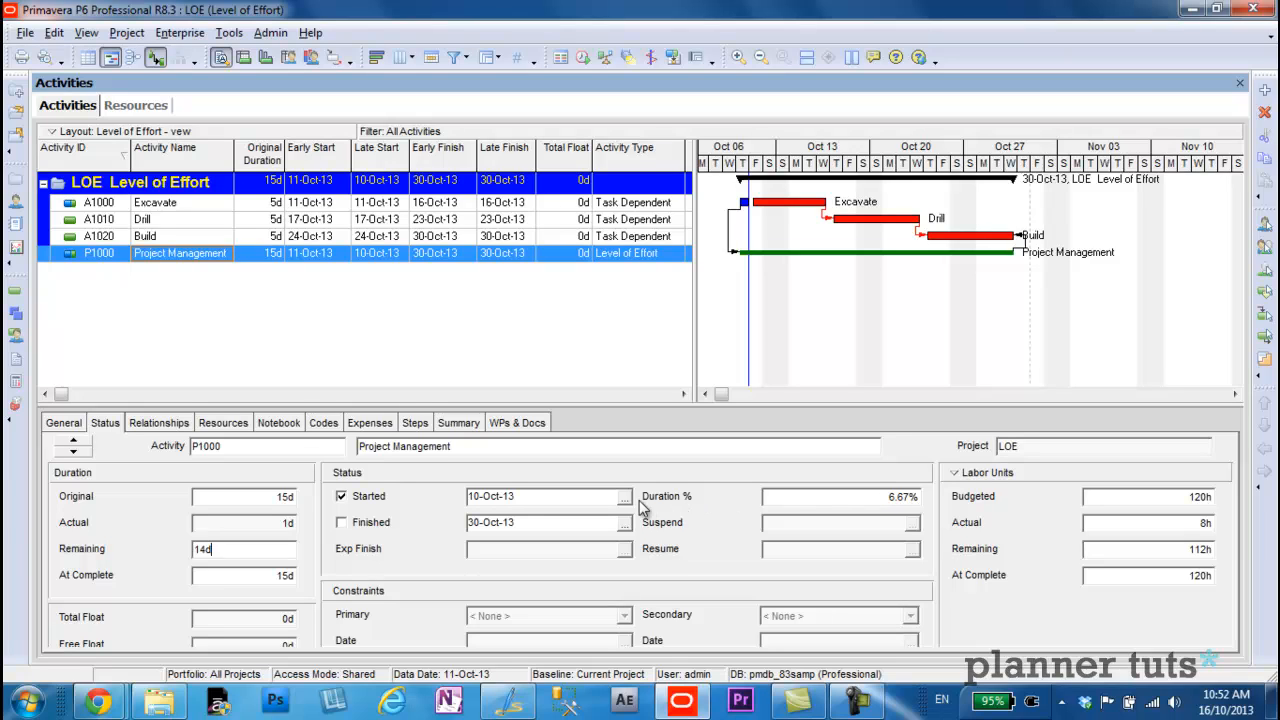
mouse_move(712, 502)
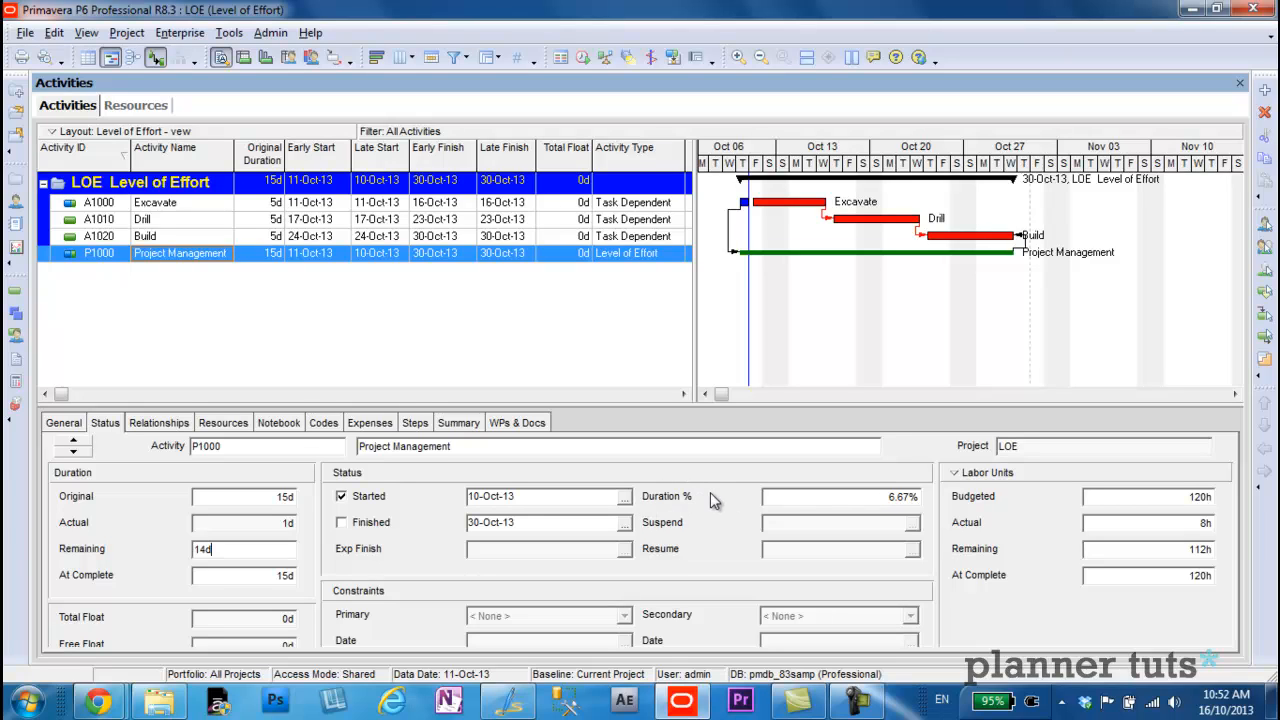